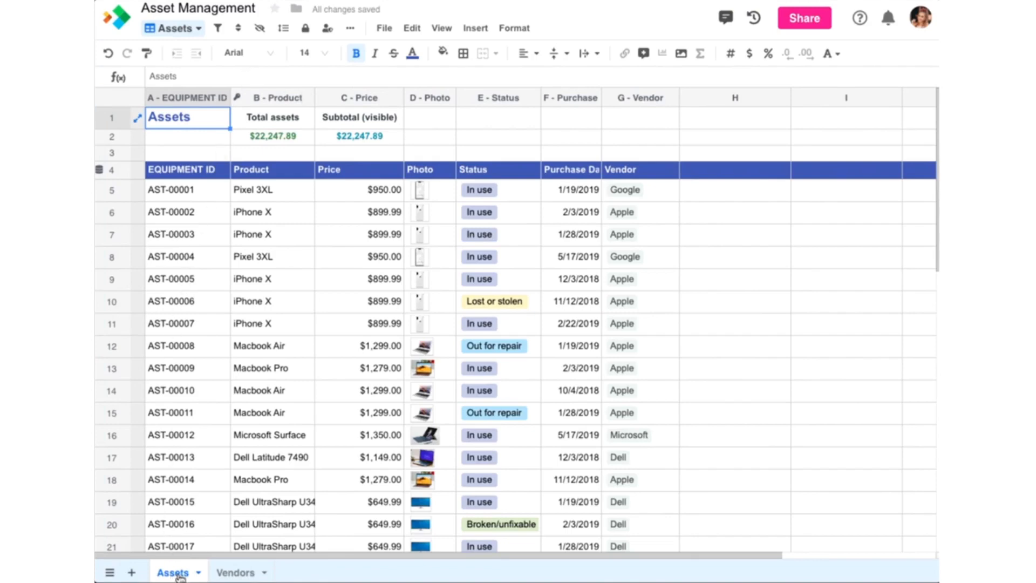
- Review the Vendors worksheet, the Apple vendor record for AST-00002 and the Vendor column settings without changes
click(236, 572)
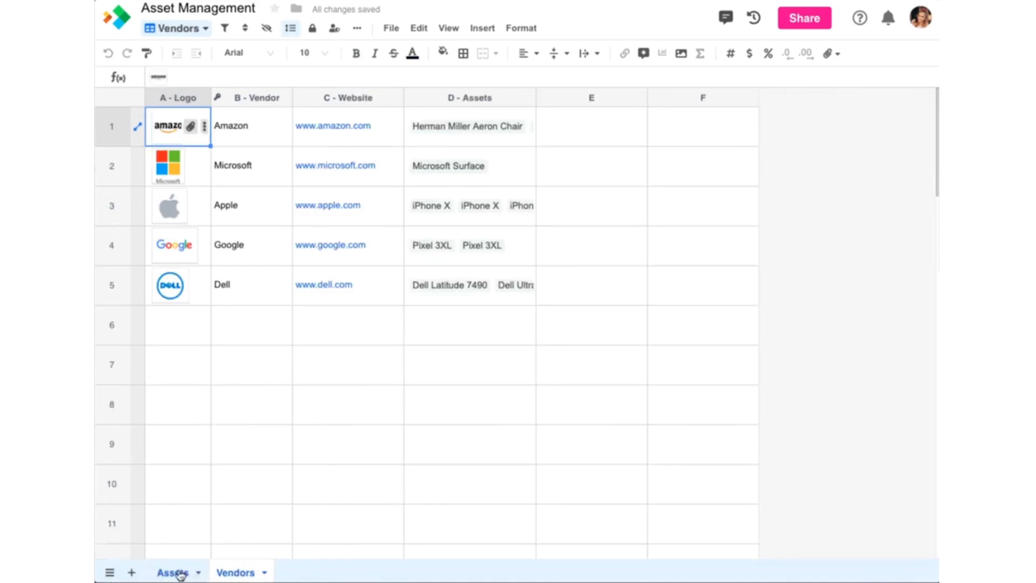
click(171, 572)
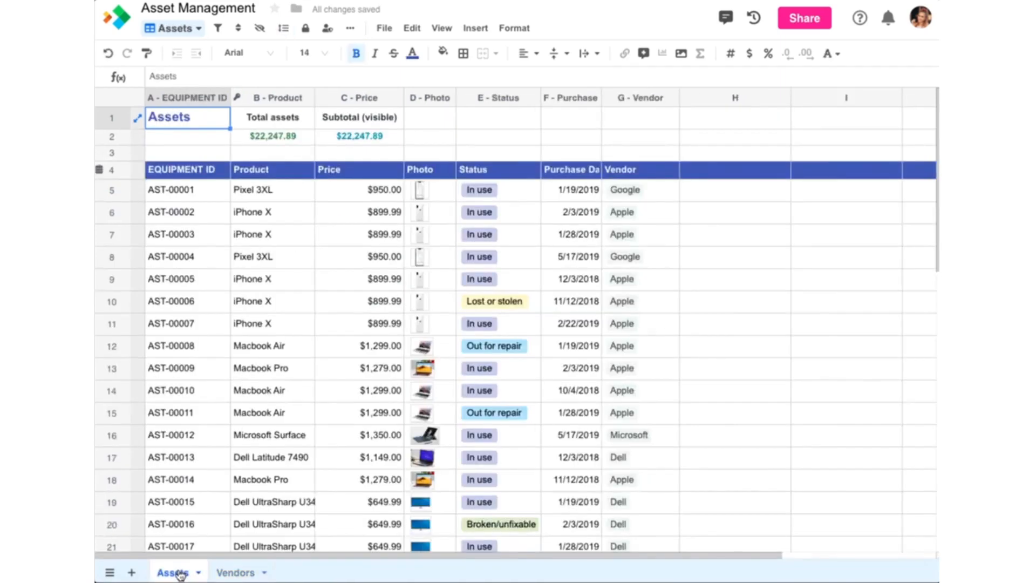
mouse_move(257, 529)
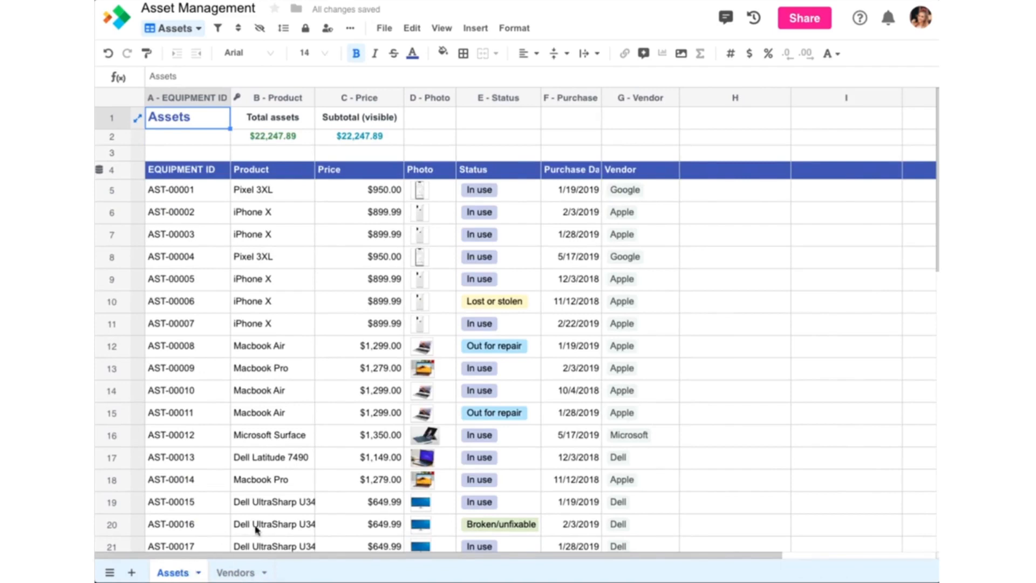
mouse_move(647, 192)
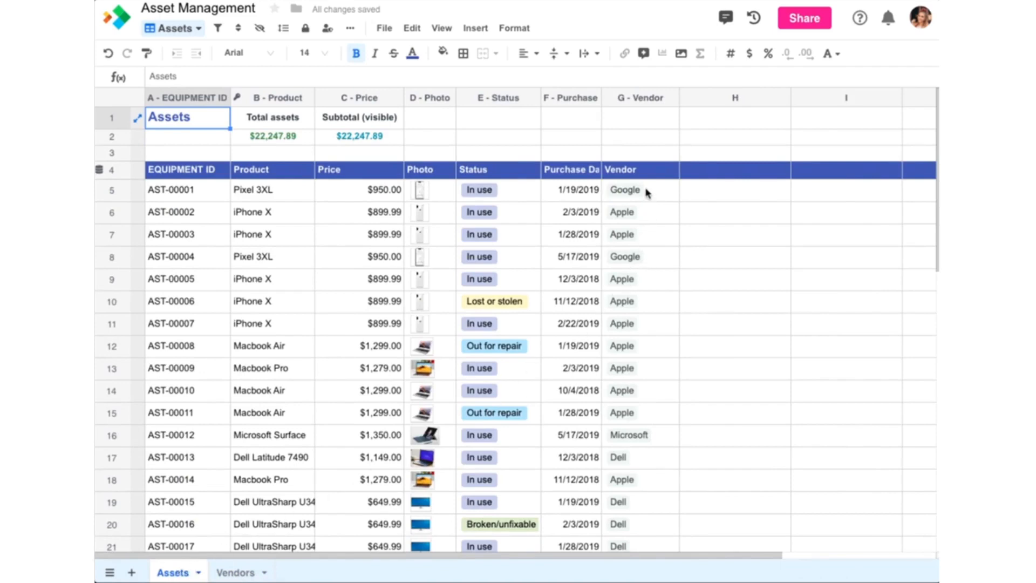
click(625, 213)
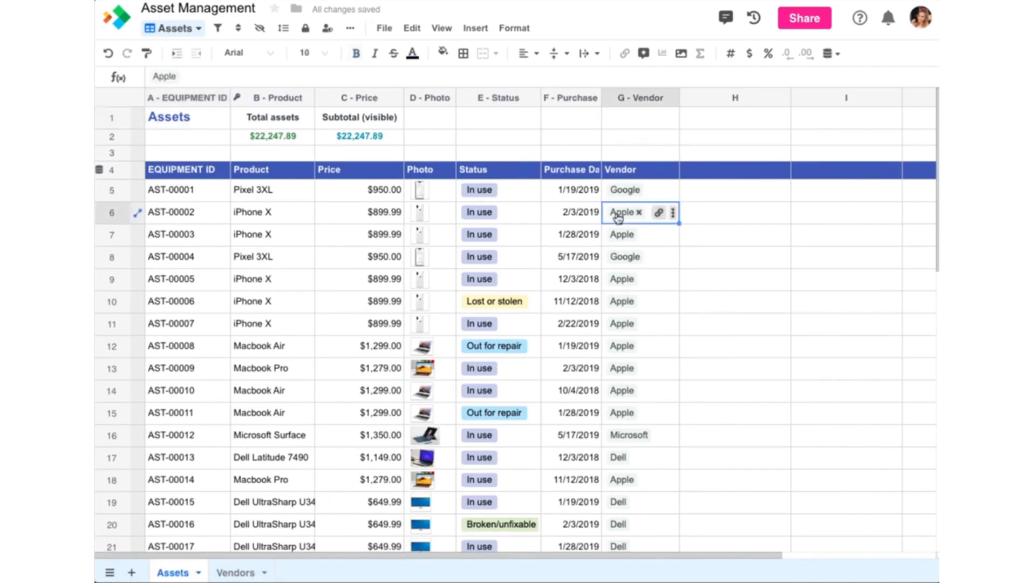
click(659, 213)
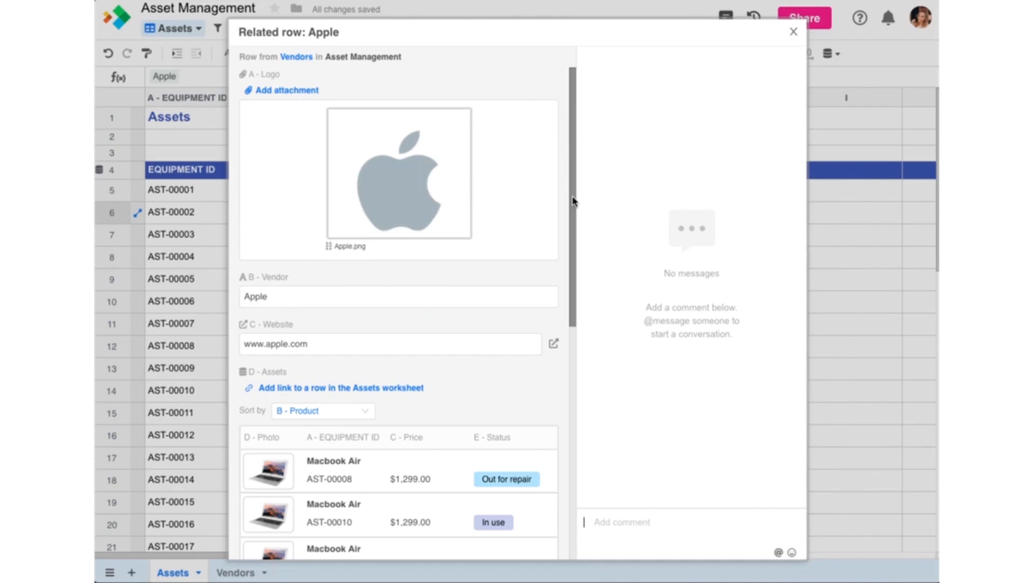
click(793, 32)
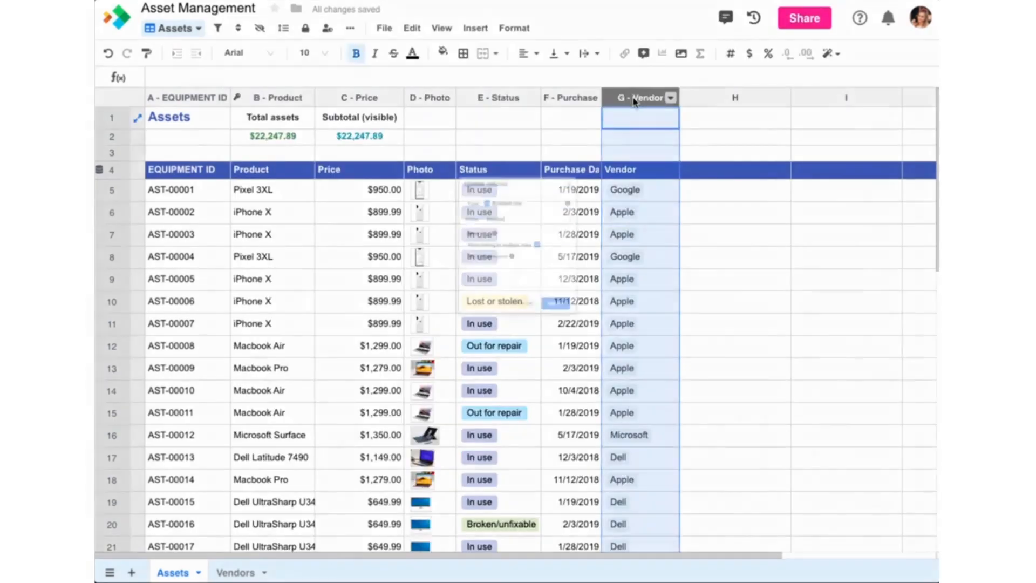
click(672, 97)
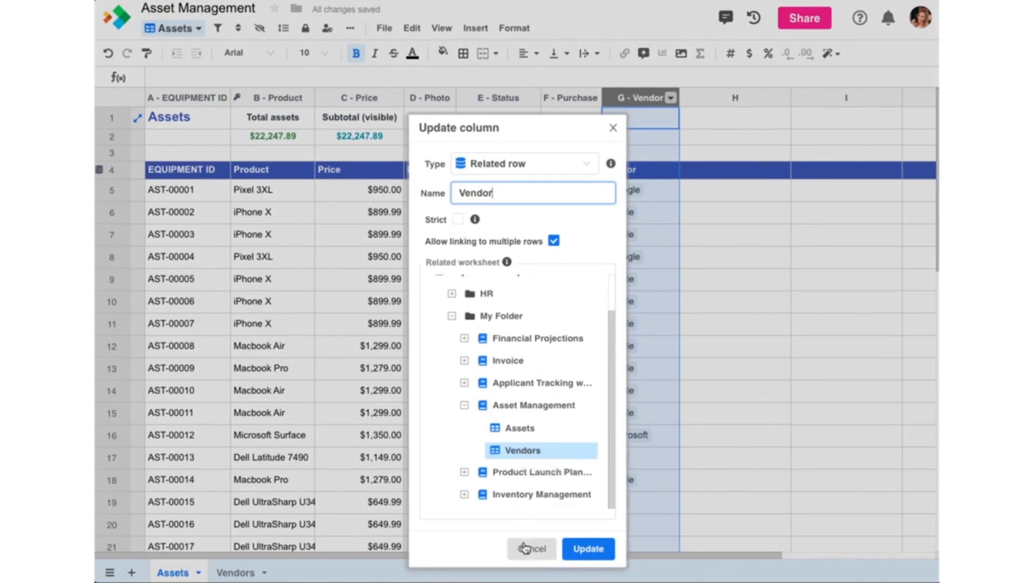
click(587, 548)
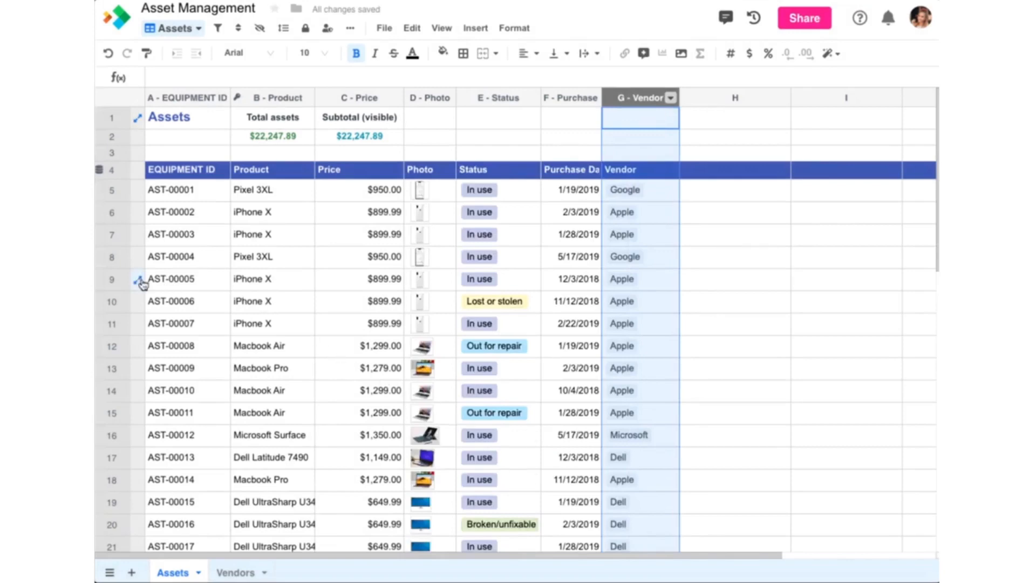
mouse_move(140, 283)
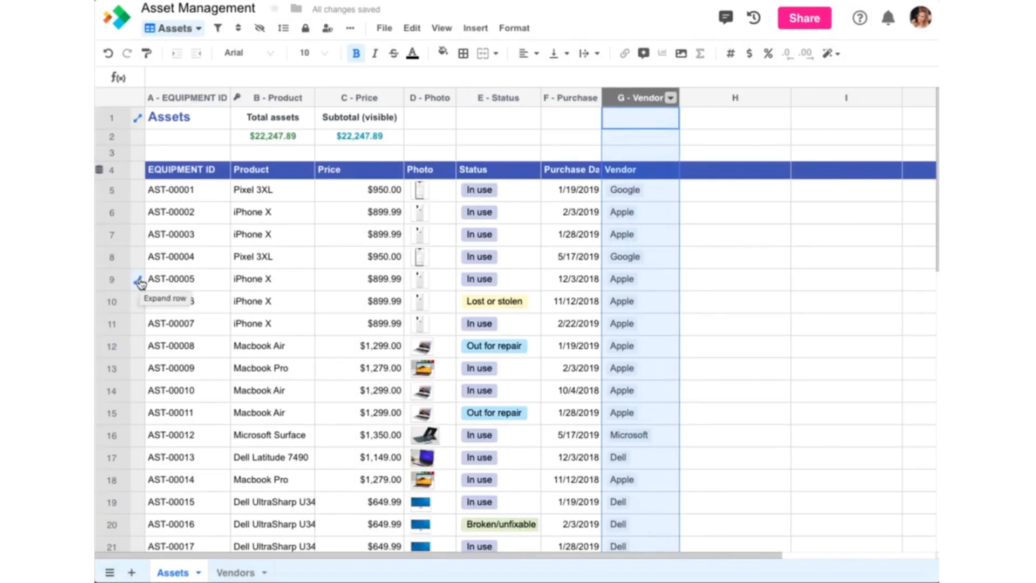
- Expand row 9 and review the linked iPhone X and Macbook Pro asset records
click(138, 279)
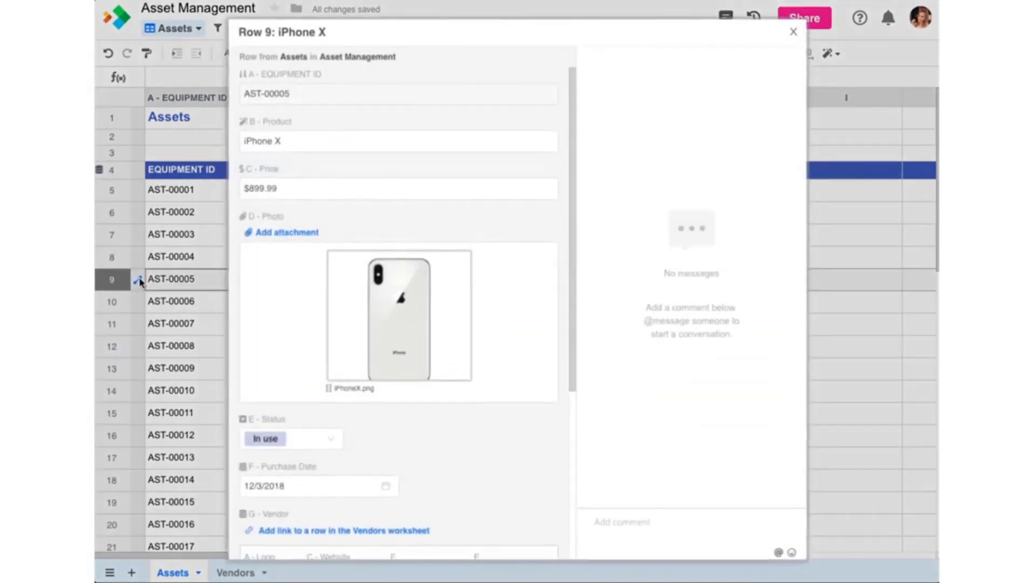
mouse_move(517, 241)
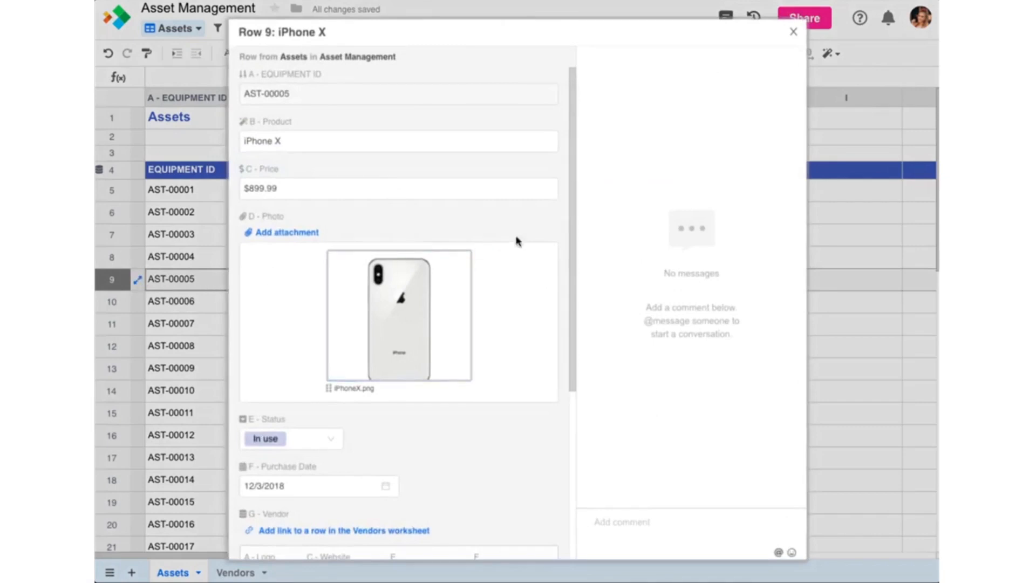
scroll(down, 3)
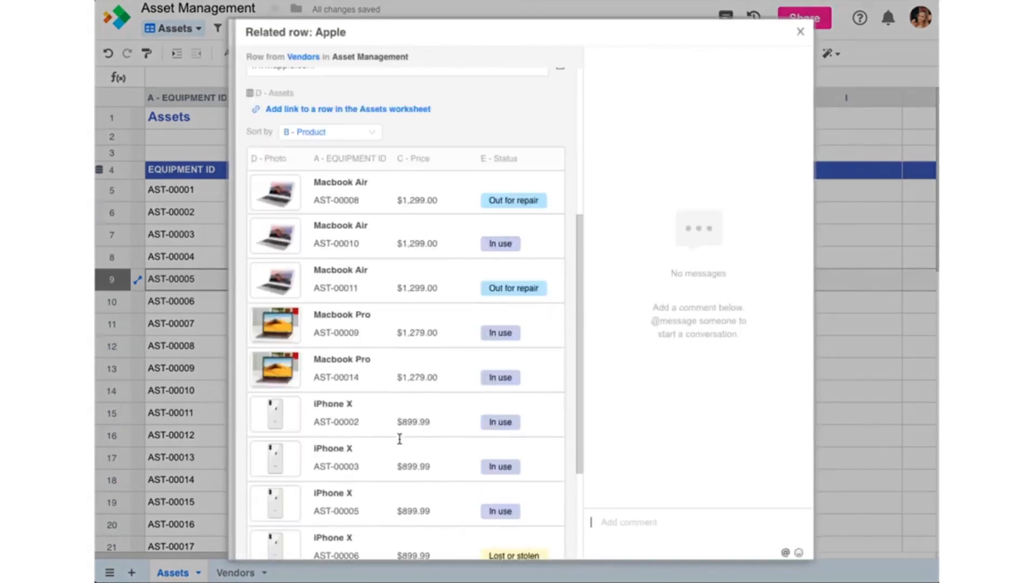
click(341, 324)
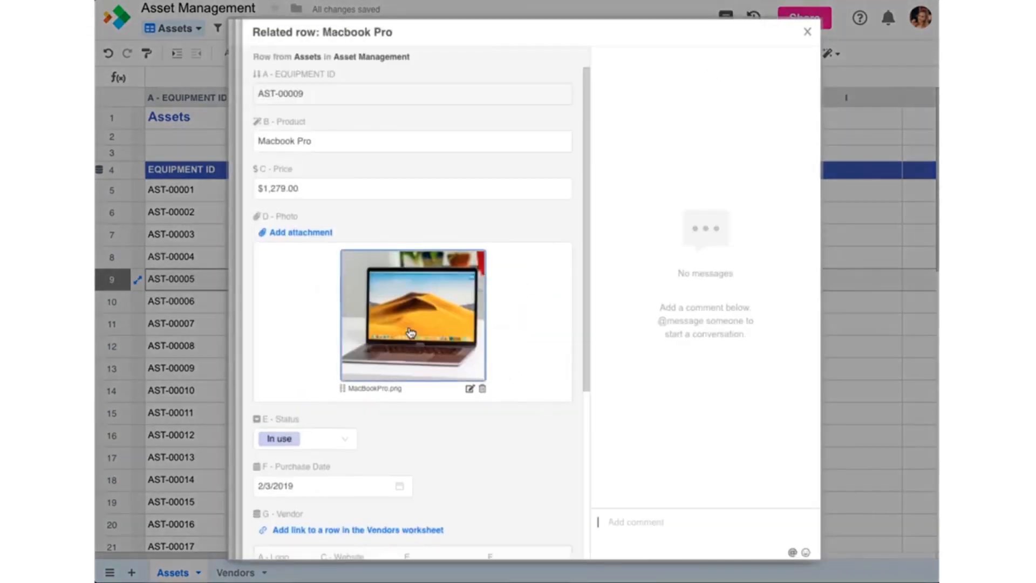
scroll(down, 3)
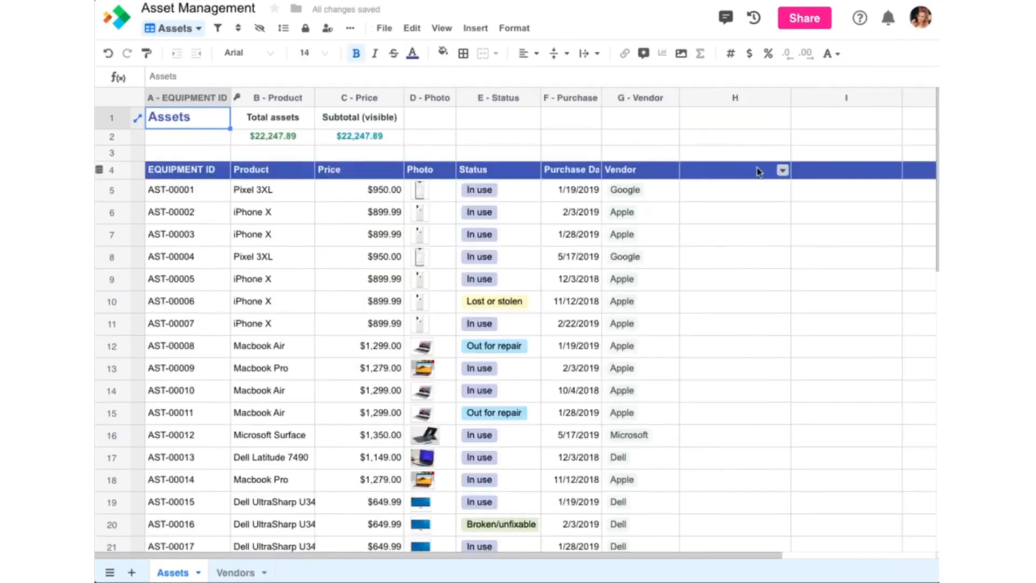
- Make column H an 'Employee' related-row column linked to HR Employees, single link per asset
click(782, 170)
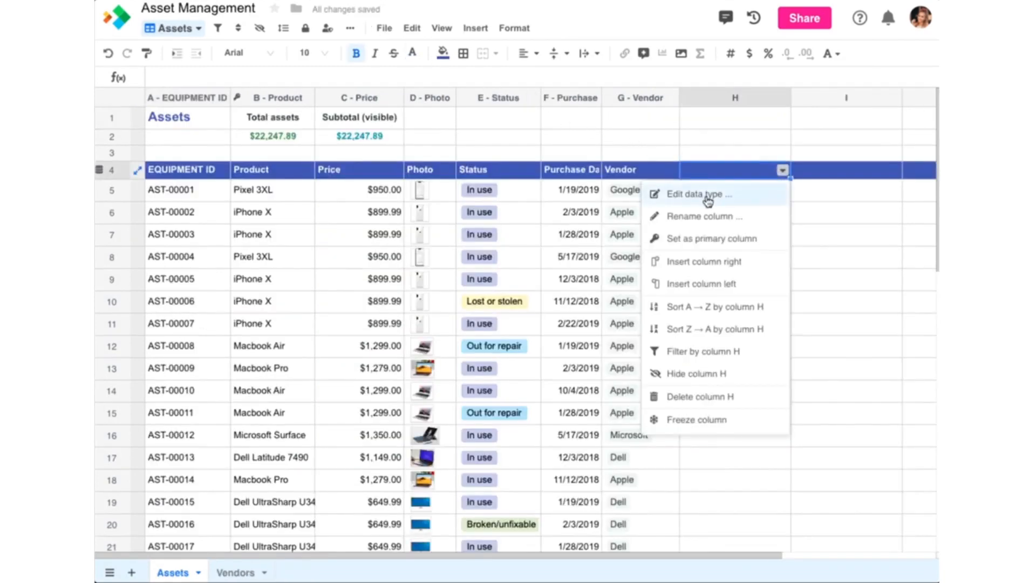
click(690, 194)
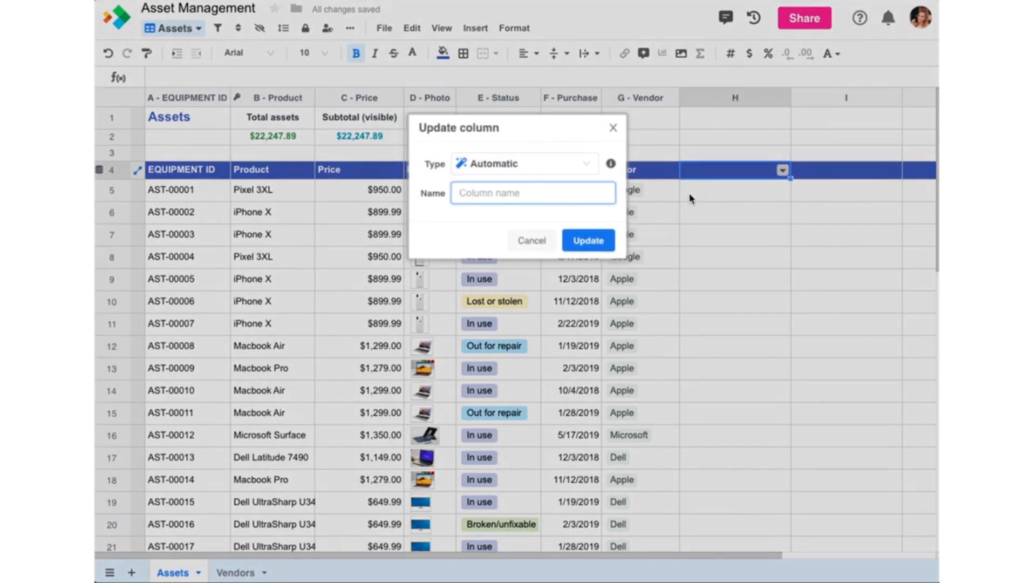
click(523, 163)
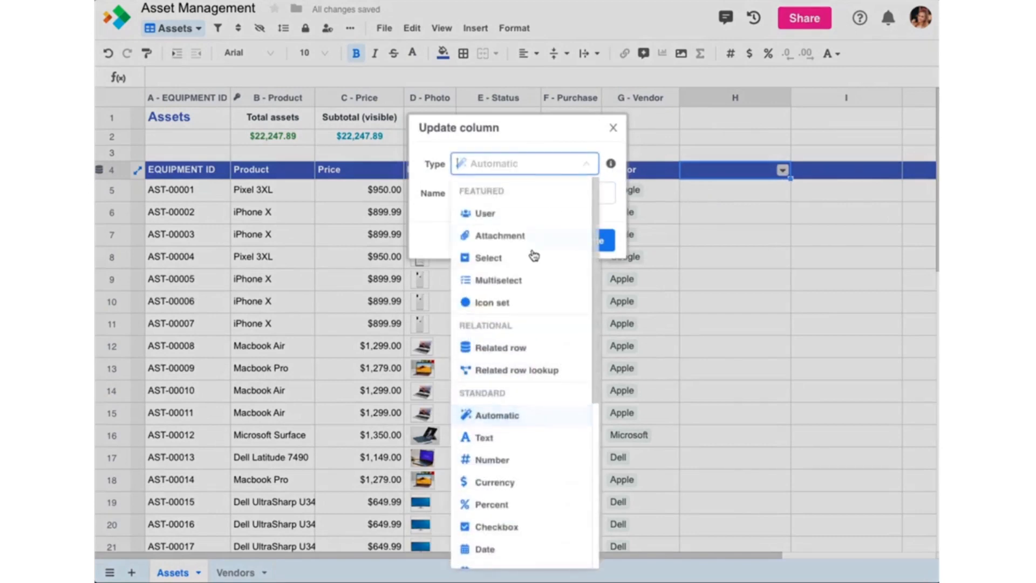
click(500, 347)
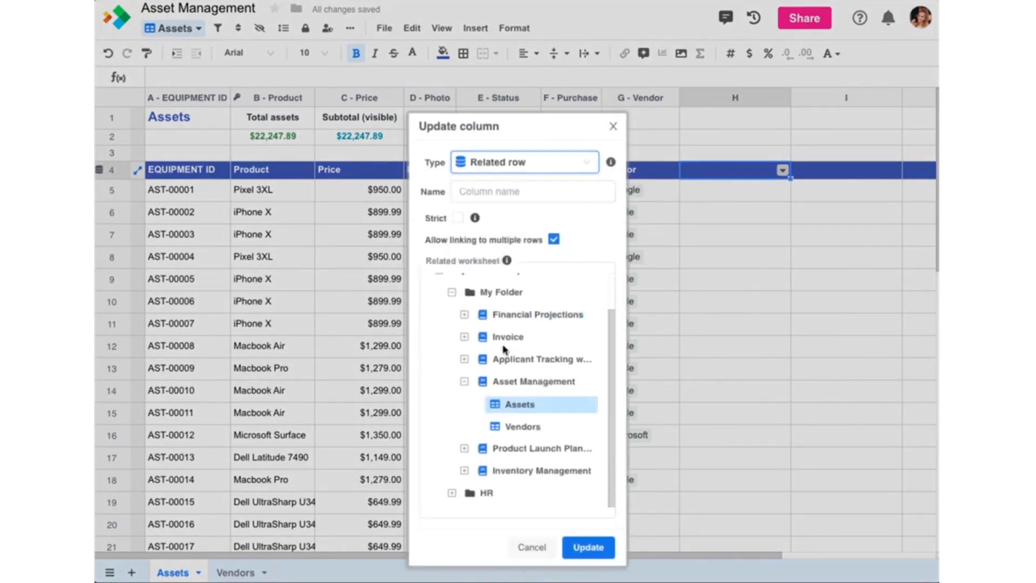
text(E)
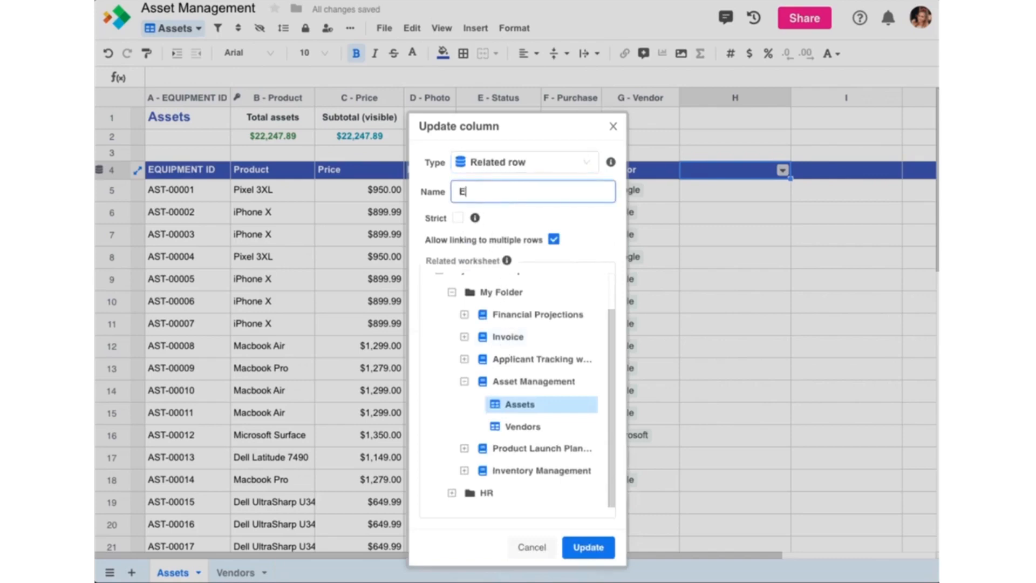
text(mployee)
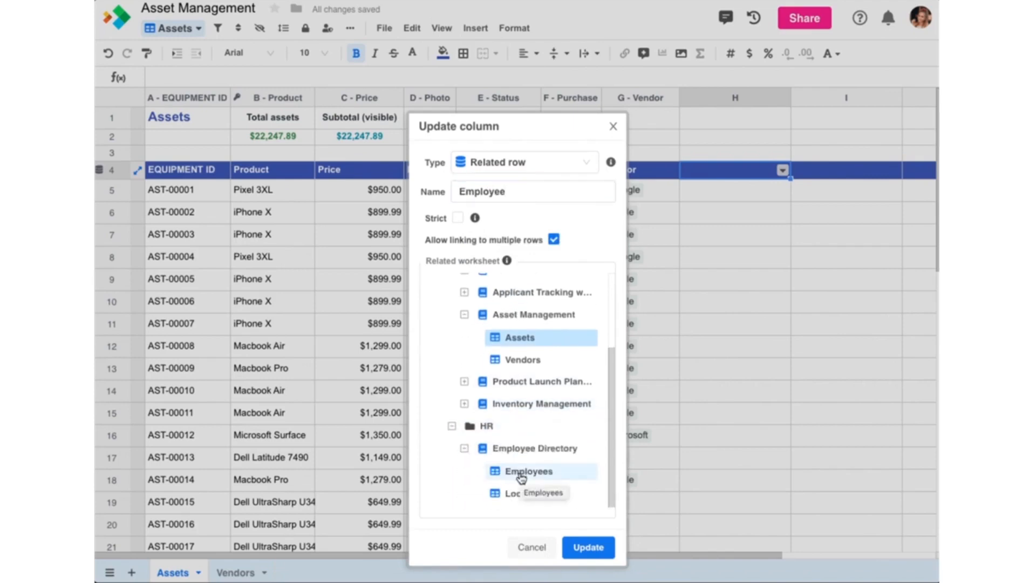
click(528, 470)
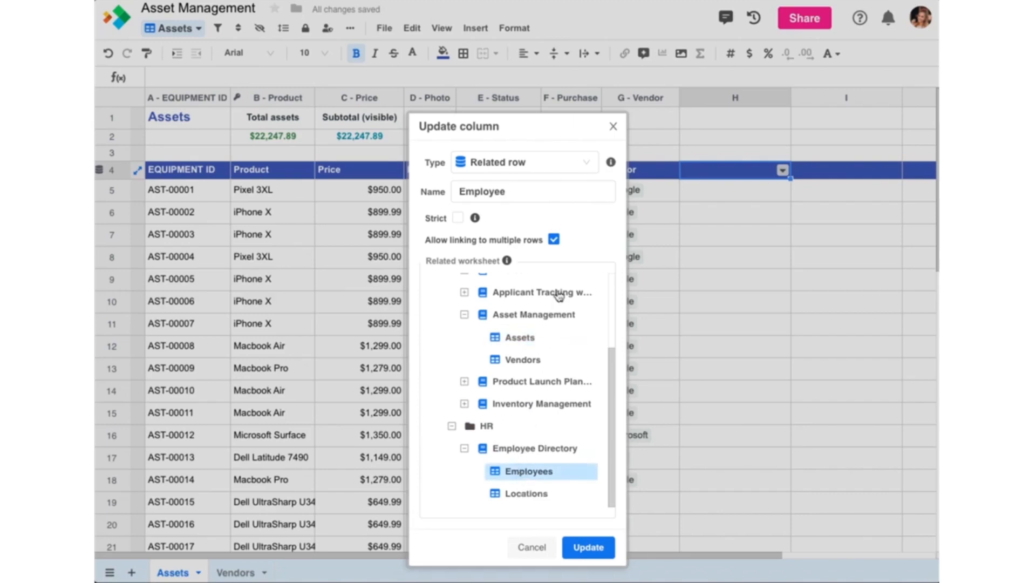
click(554, 240)
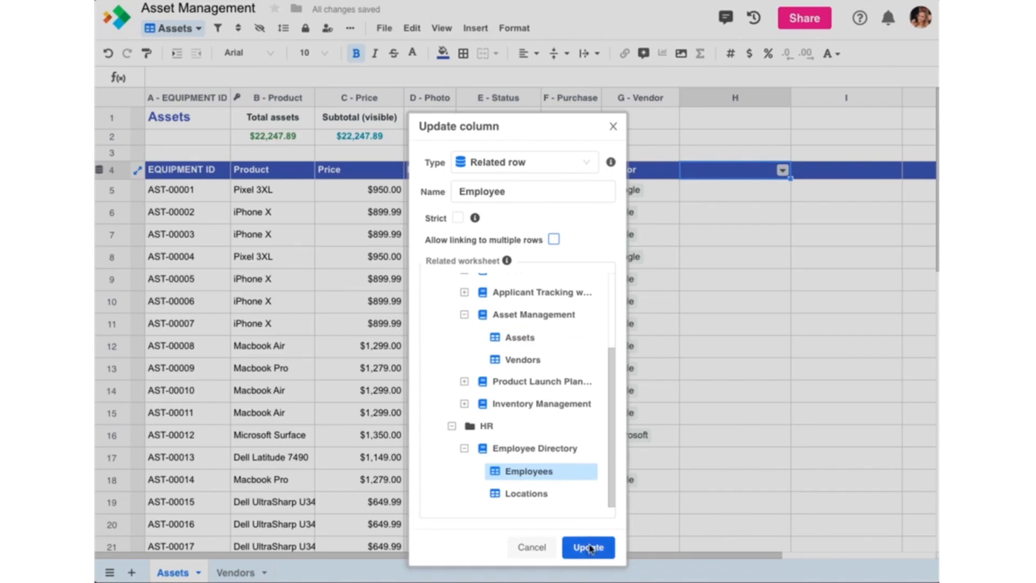
click(587, 547)
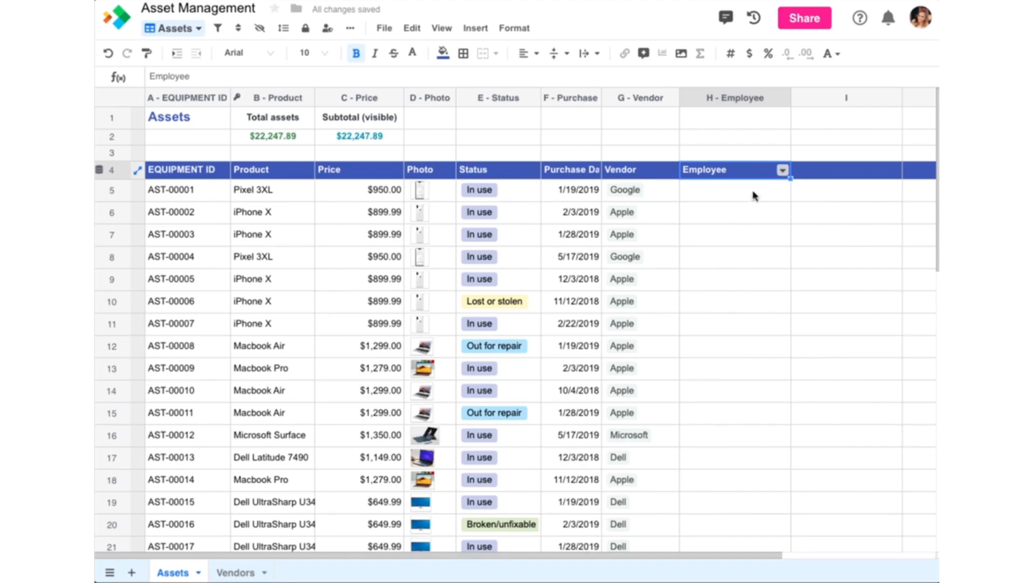
- Link the first asset to the top employee in the picker
click(770, 190)
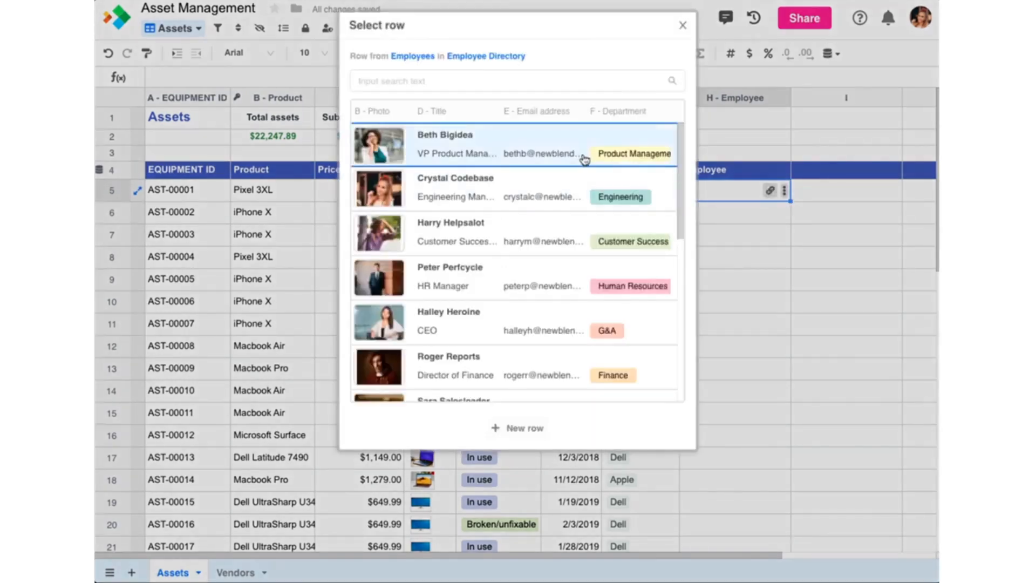
click(446, 143)
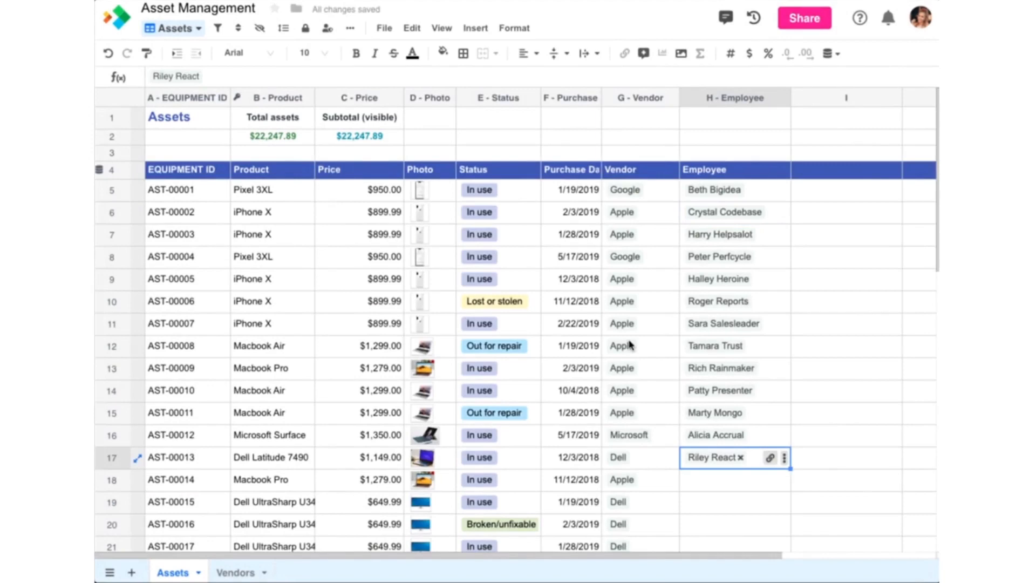
mouse_move(732, 220)
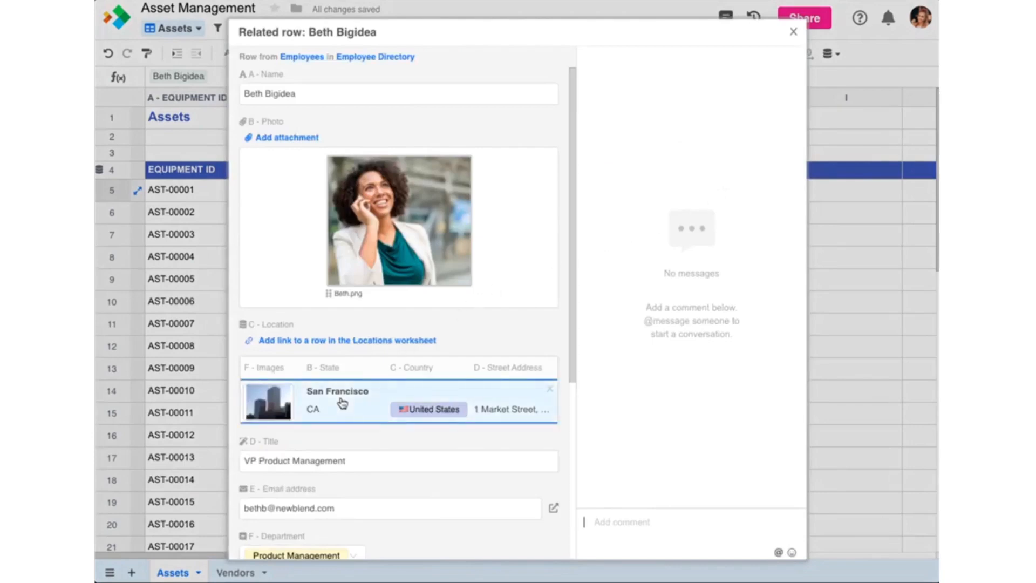
mouse_move(711, 194)
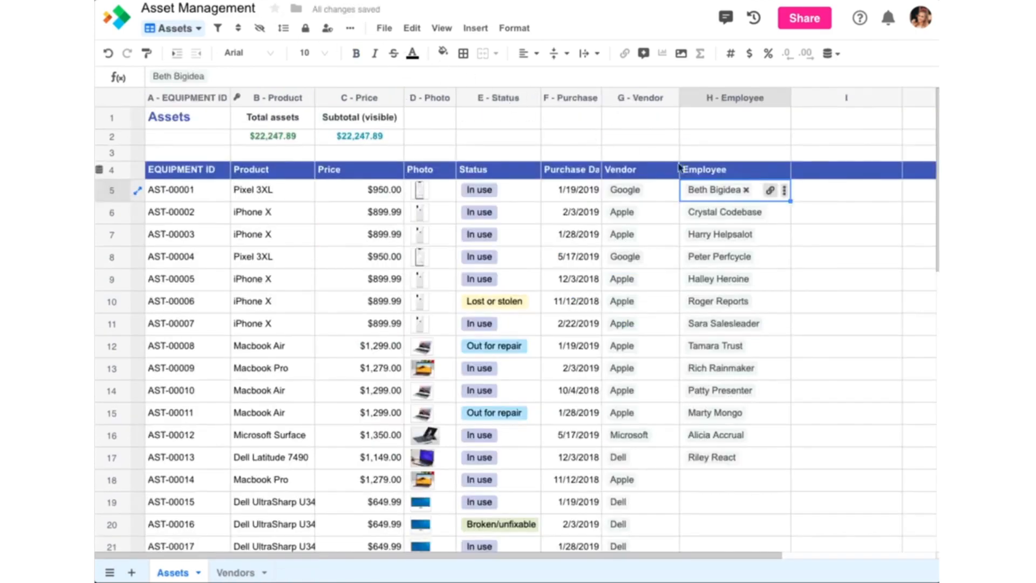
mouse_move(849, 191)
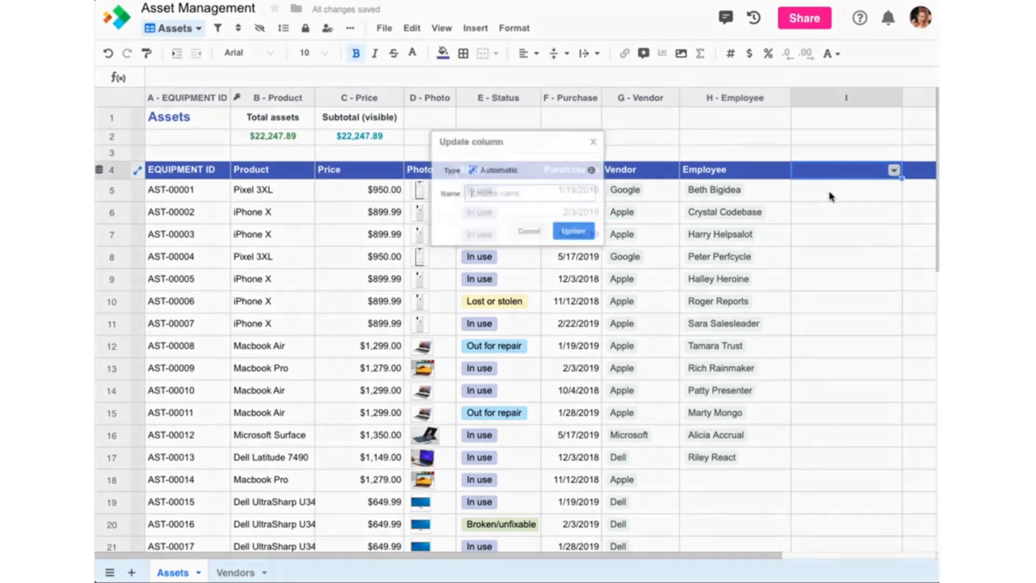
- Make column I an 'Email' related-row lookup of Employee's Email address, then start picking row 18's employee
click(523, 163)
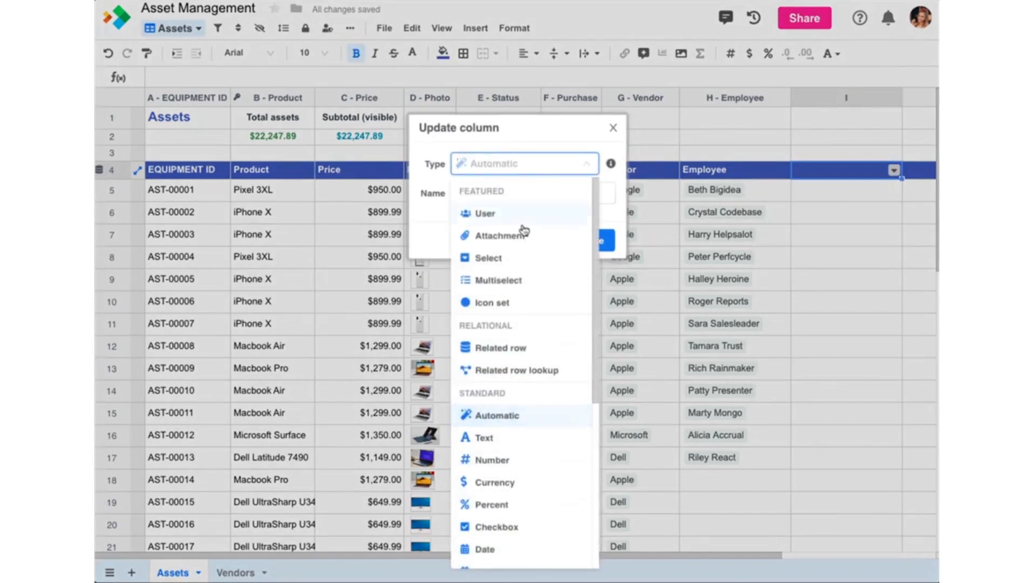
click(502, 369)
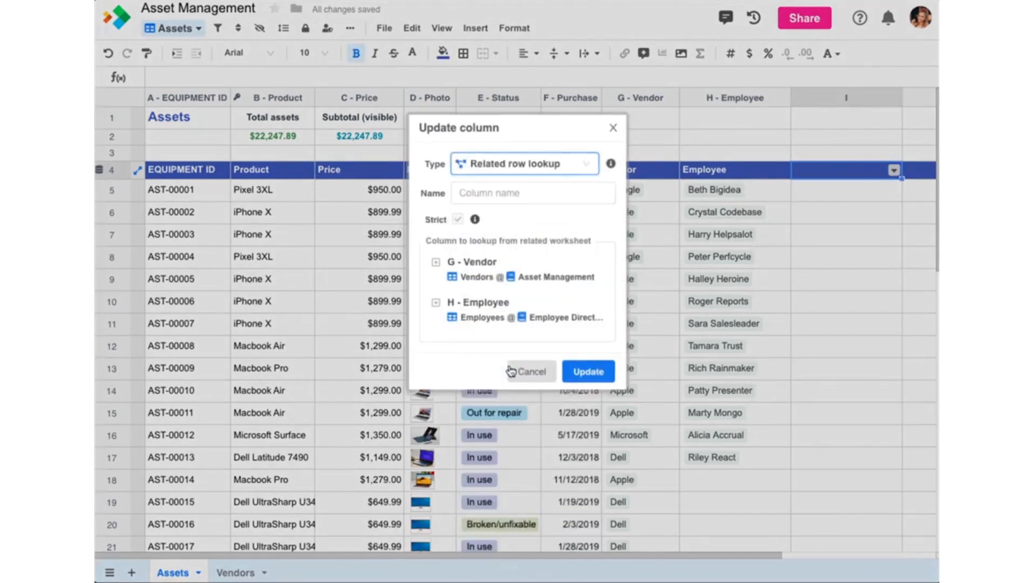
click(435, 303)
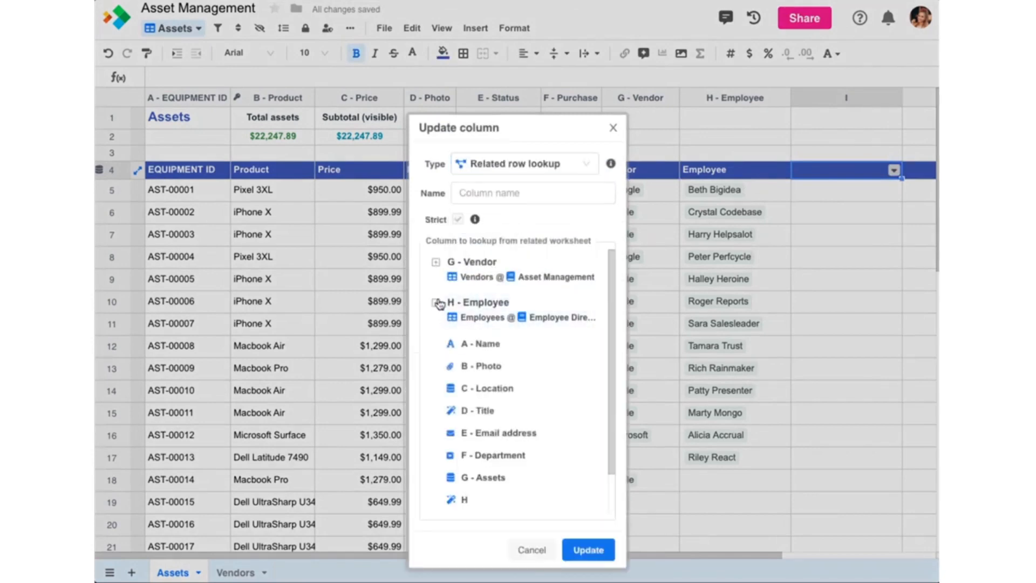
click(506, 432)
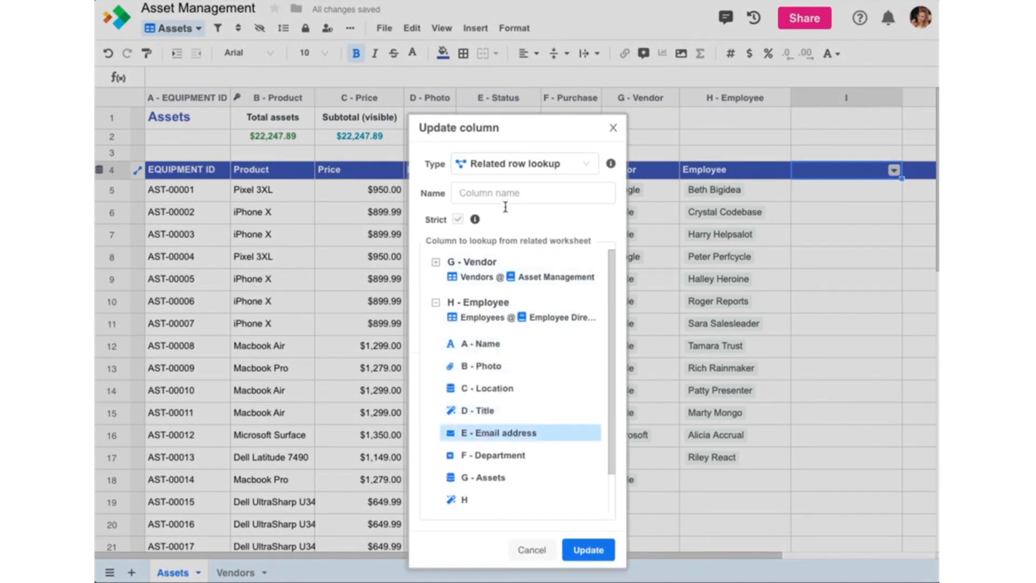
text(Email)
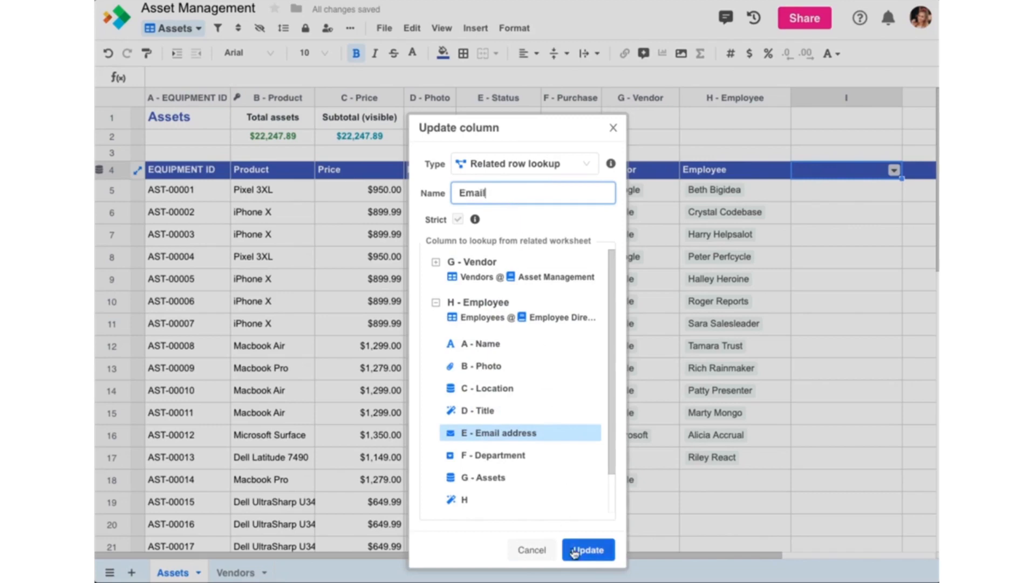
click(587, 550)
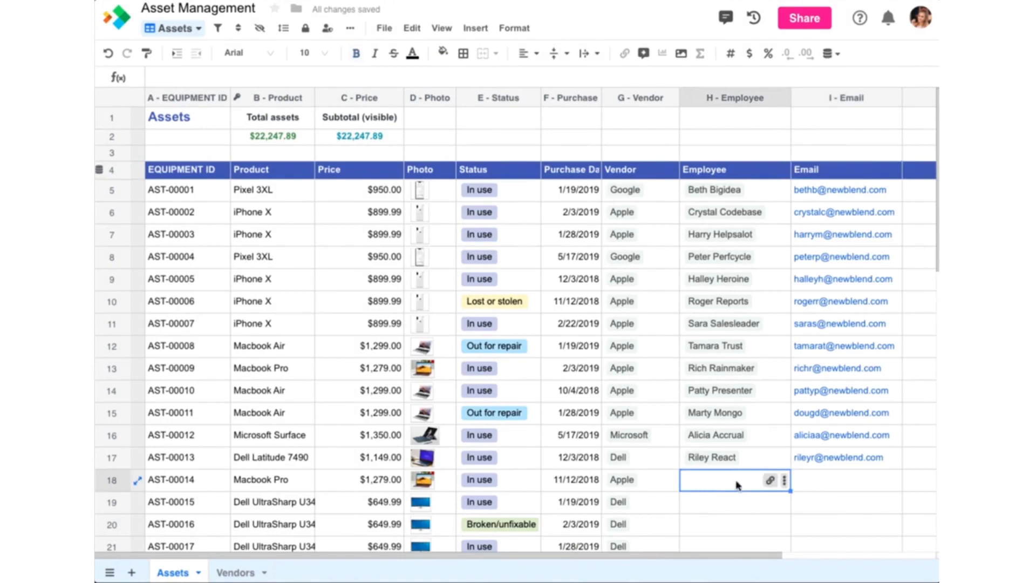
click(770, 479)
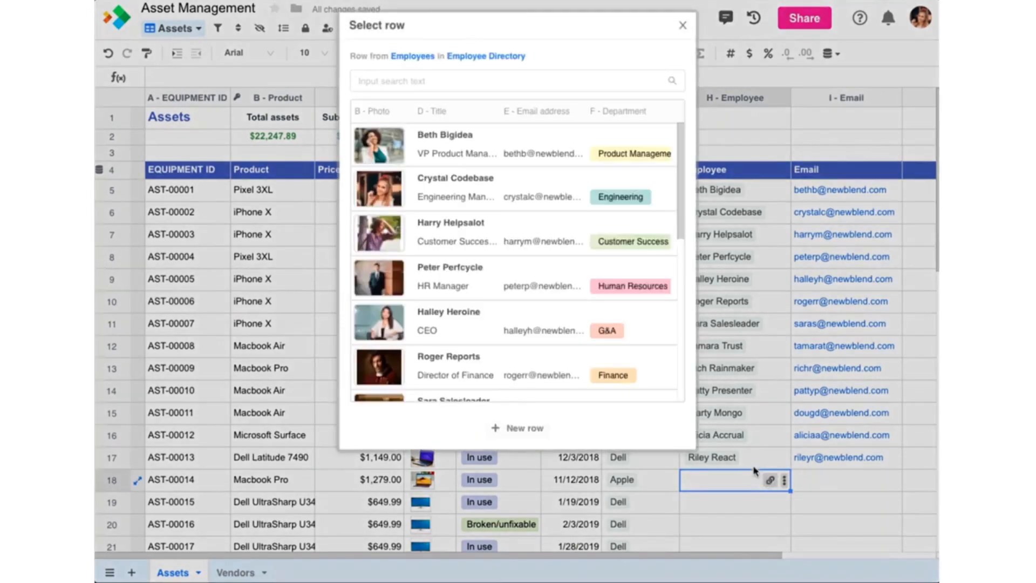